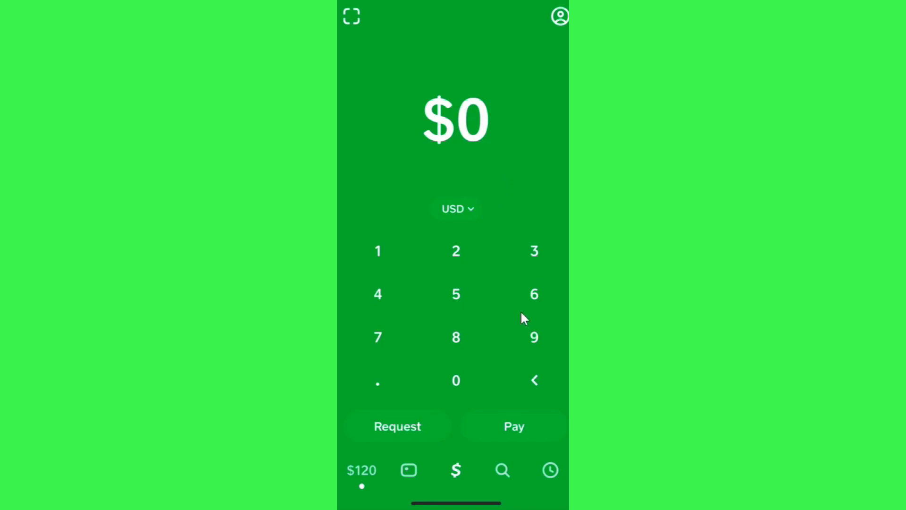
- Show the Money overview with the $120.00 cash balance and $9.30 savings
{"action": "left_click", "coordinate": [362, 470]}
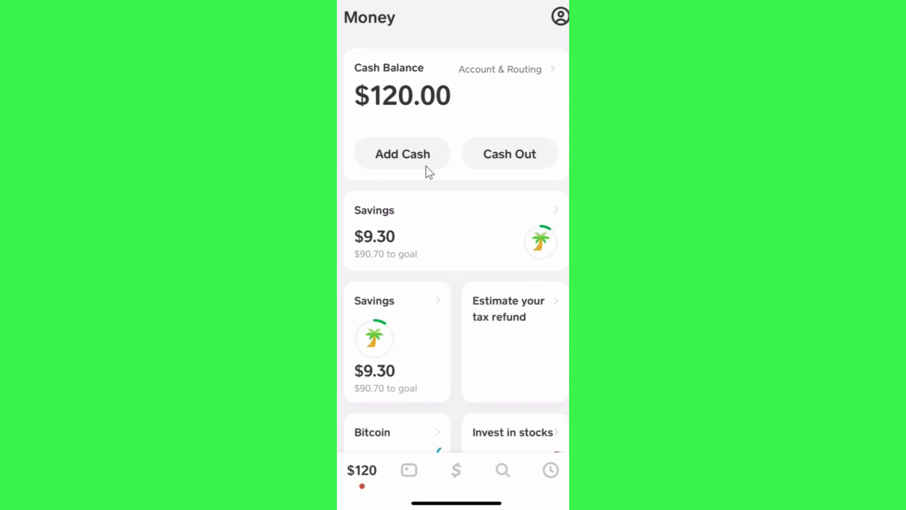
- Start Add Cash, choose $10 and submit it for Cash PIN confirmation
{"action": "left_click", "coordinate": [402, 154]}
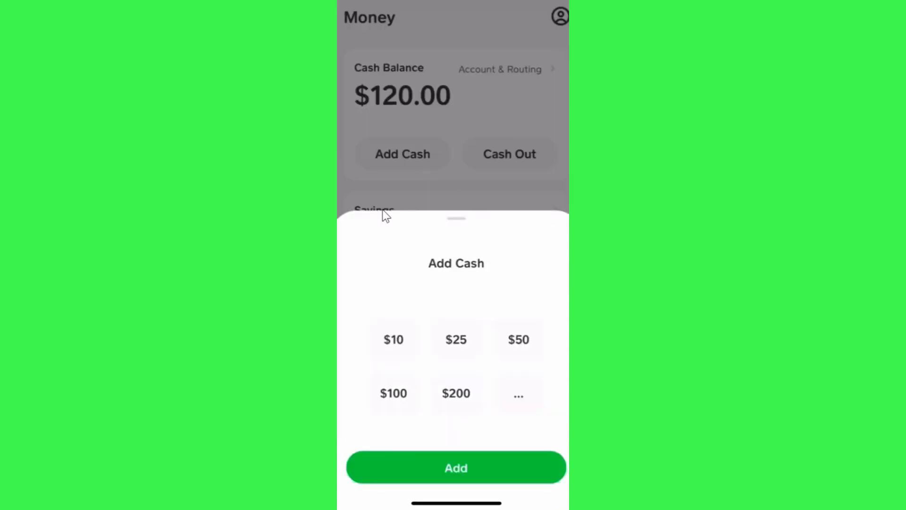
{"action": "mouse_move", "coordinate": [495, 383]}
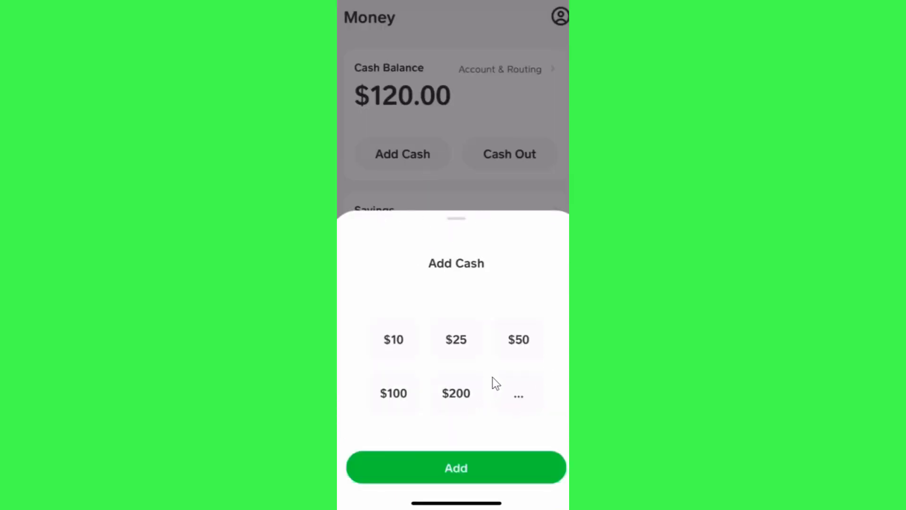
{"action": "mouse_move", "coordinate": [490, 380]}
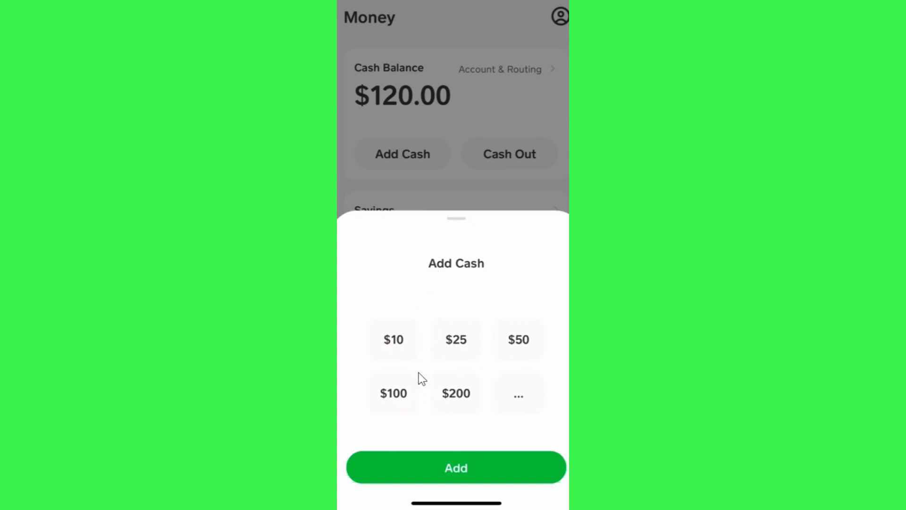
{"action": "mouse_move", "coordinate": [525, 418]}
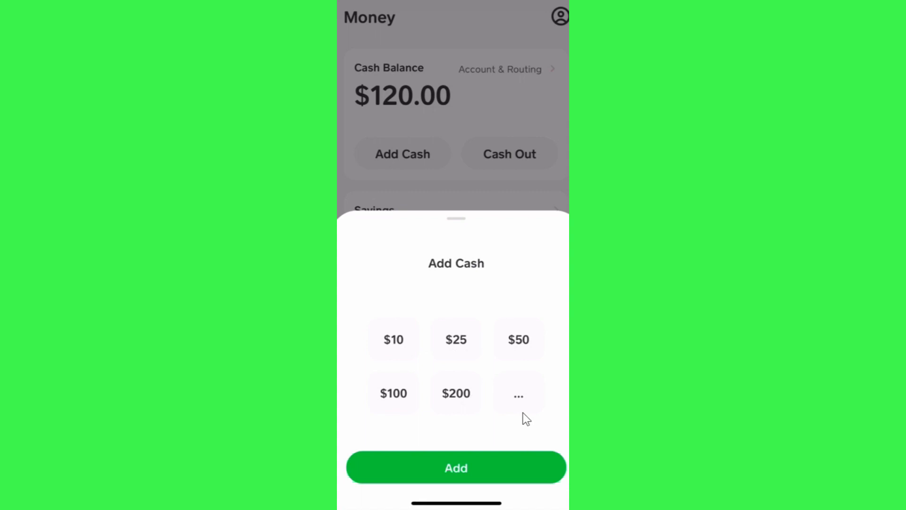
{"action": "mouse_move", "coordinate": [537, 391]}
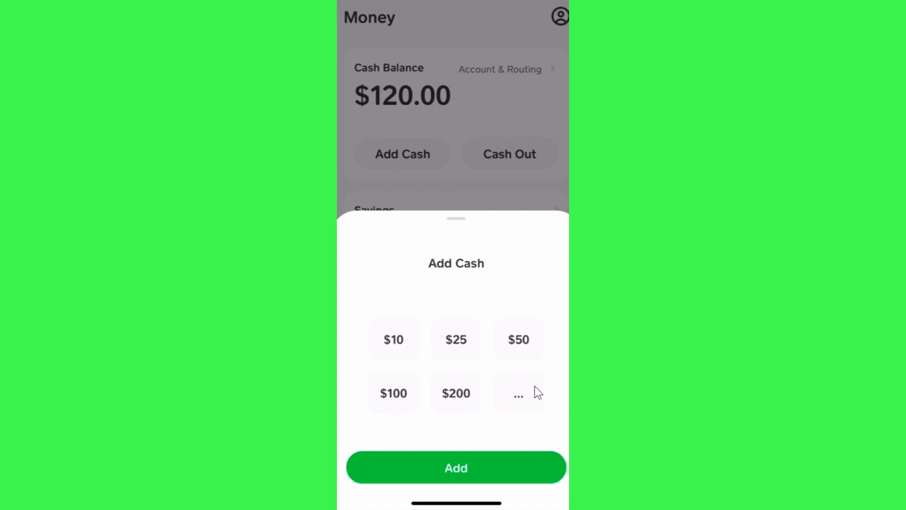
{"action": "mouse_move", "coordinate": [526, 402]}
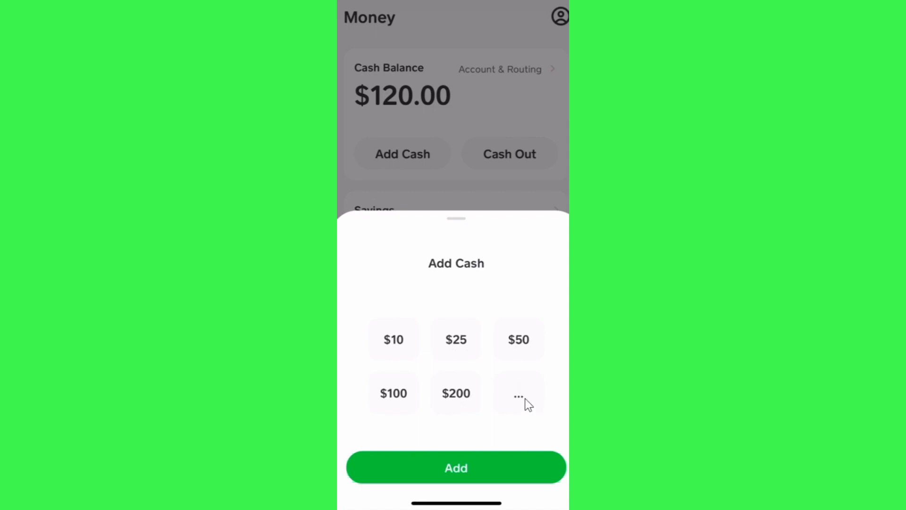
{"action": "mouse_move", "coordinate": [395, 351]}
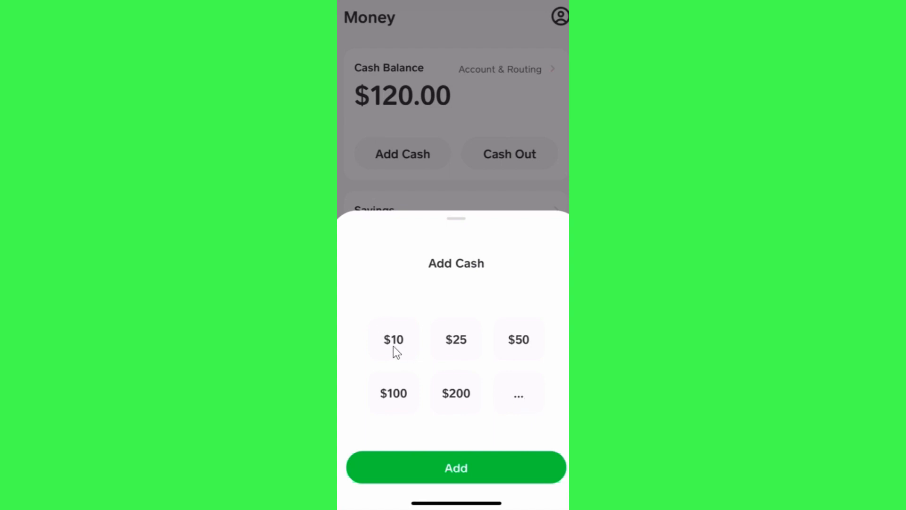
{"action": "mouse_move", "coordinate": [404, 347]}
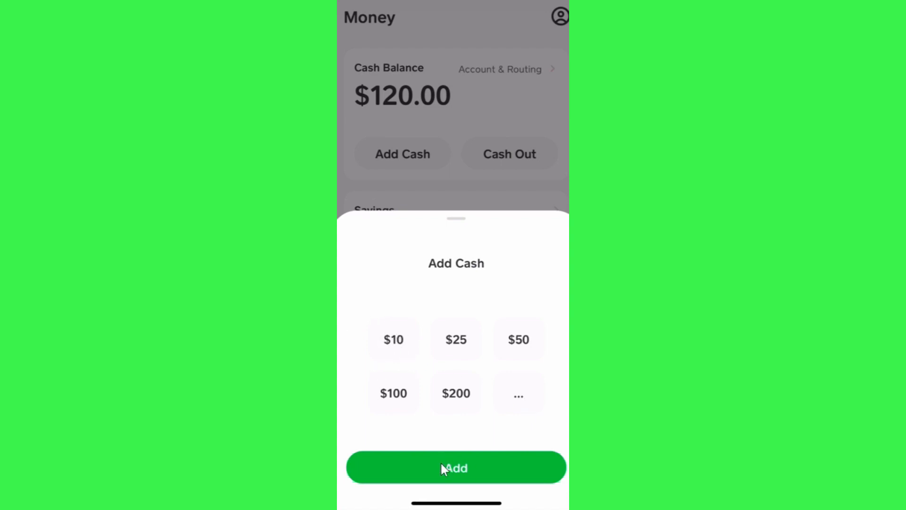
{"action": "left_click", "coordinate": [455, 467]}
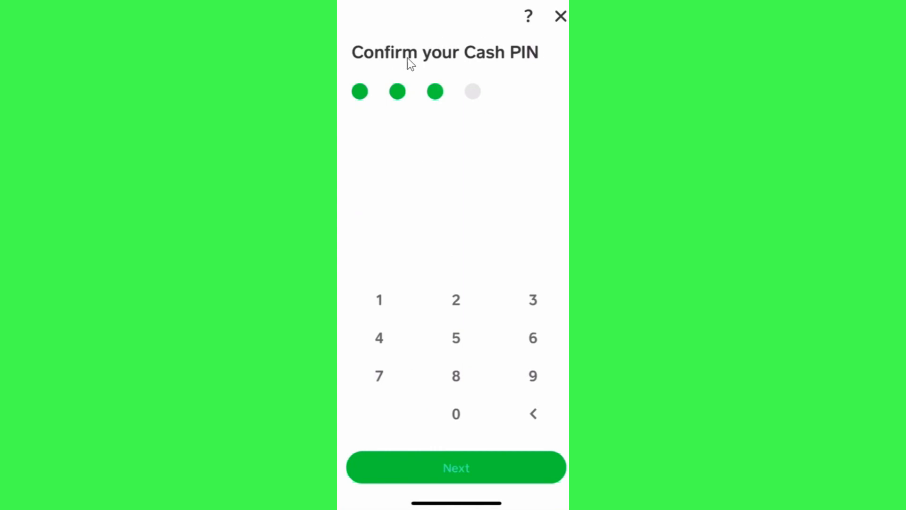
{"action": "mouse_move", "coordinate": [409, 82]}
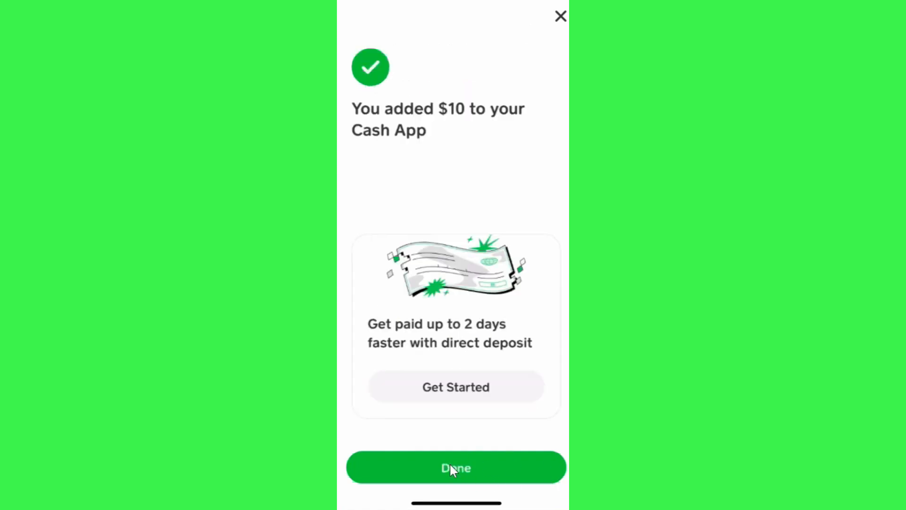
{"action": "mouse_move", "coordinate": [469, 120]}
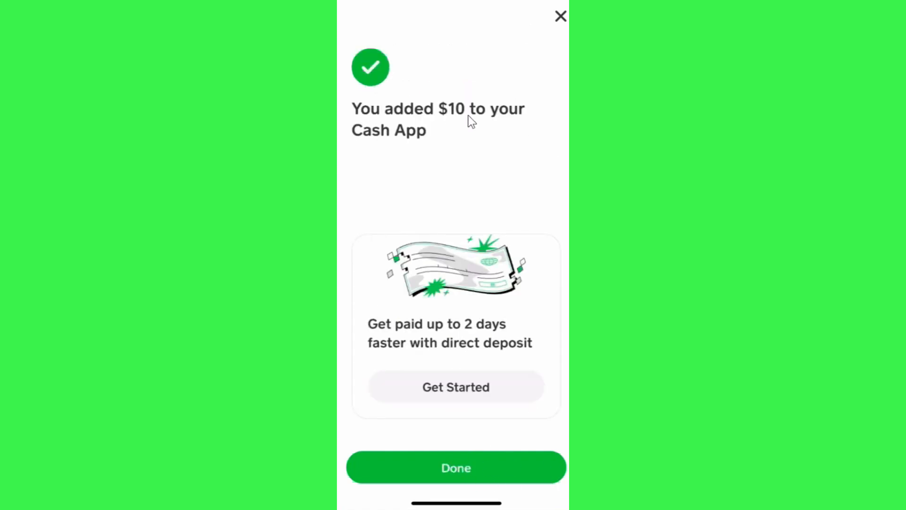
{"action": "mouse_move", "coordinate": [422, 120]}
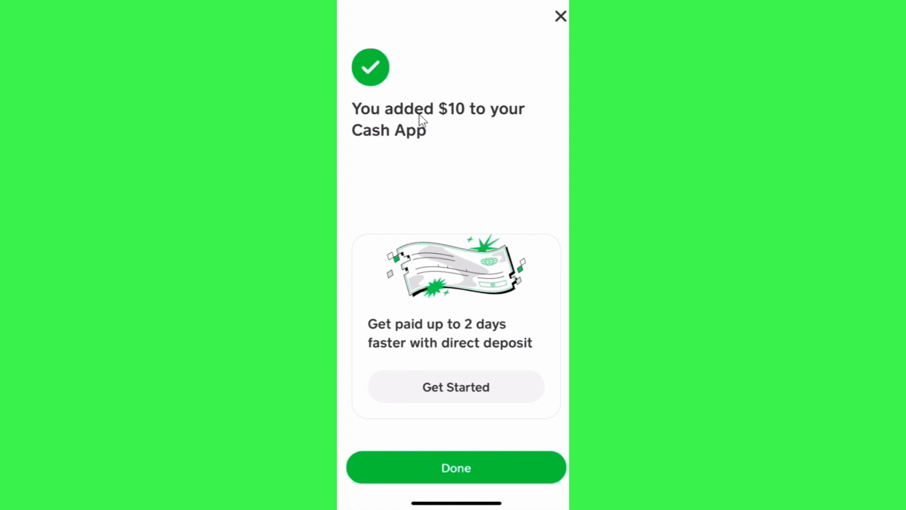
{"action": "mouse_move", "coordinate": [483, 150]}
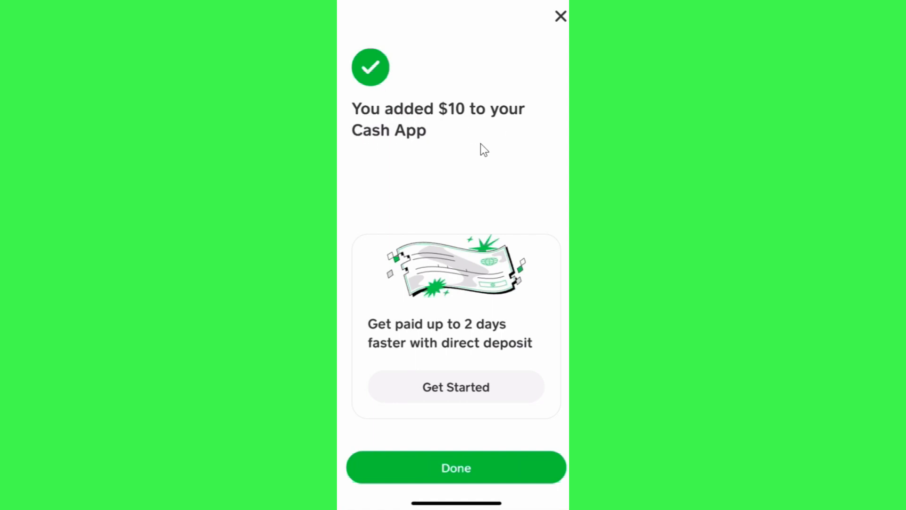
{"action": "mouse_move", "coordinate": [466, 120]}
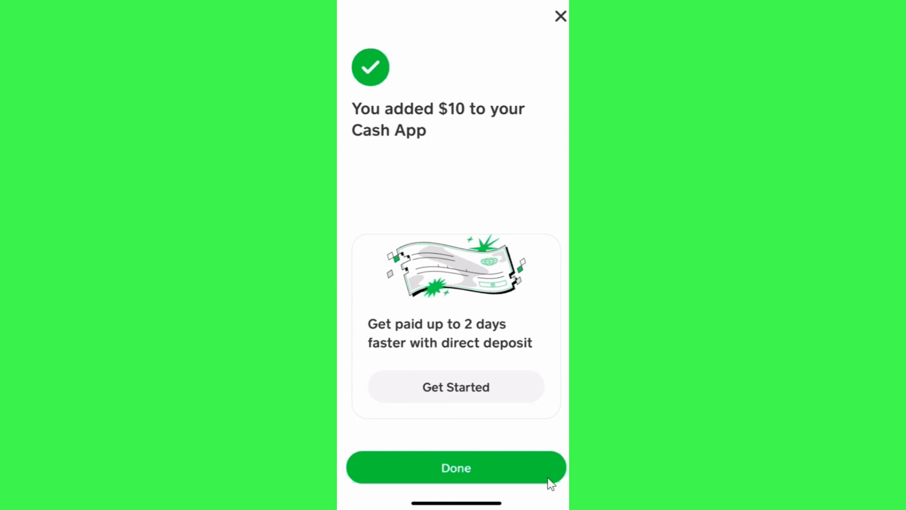
{"action": "mouse_move", "coordinate": [518, 467]}
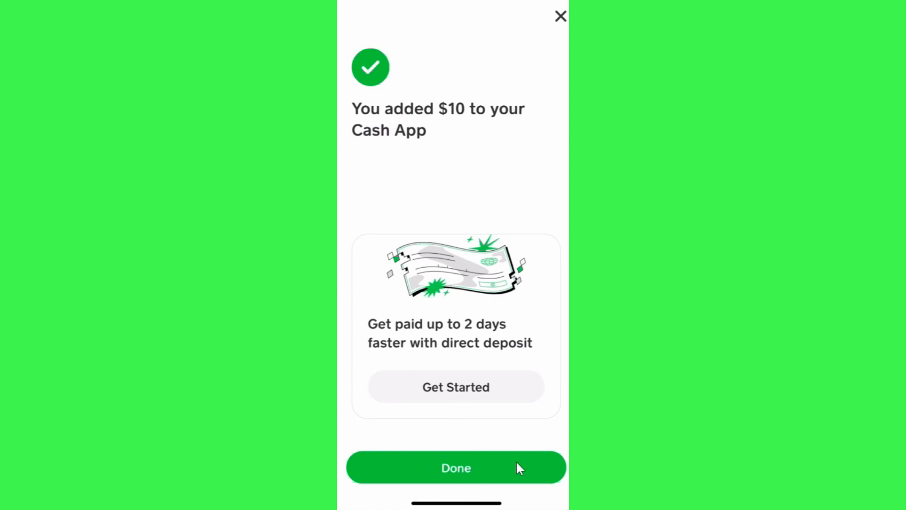